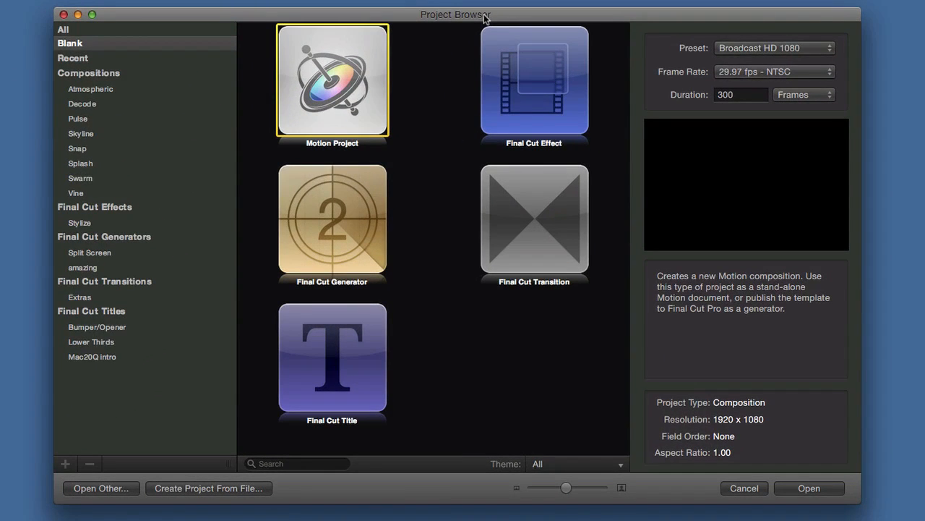
mouse_move(471, 23)
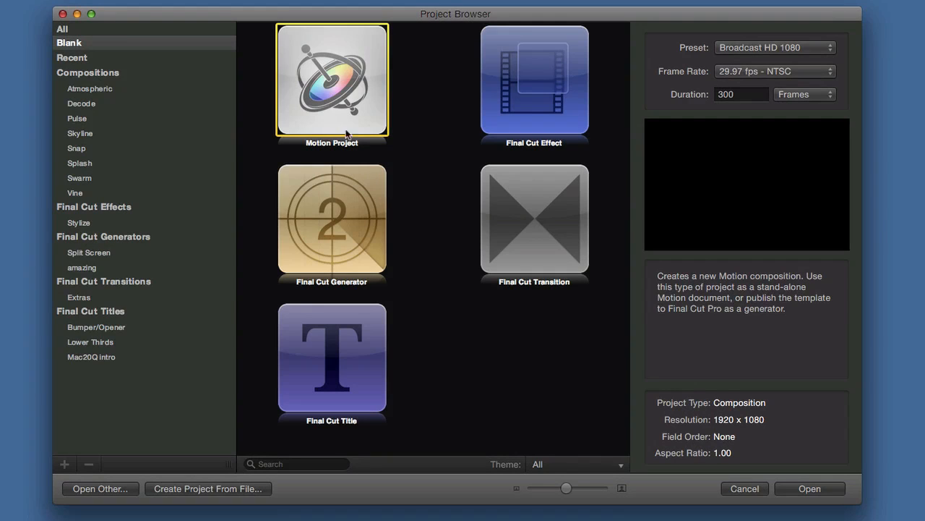
mouse_move(552, 119)
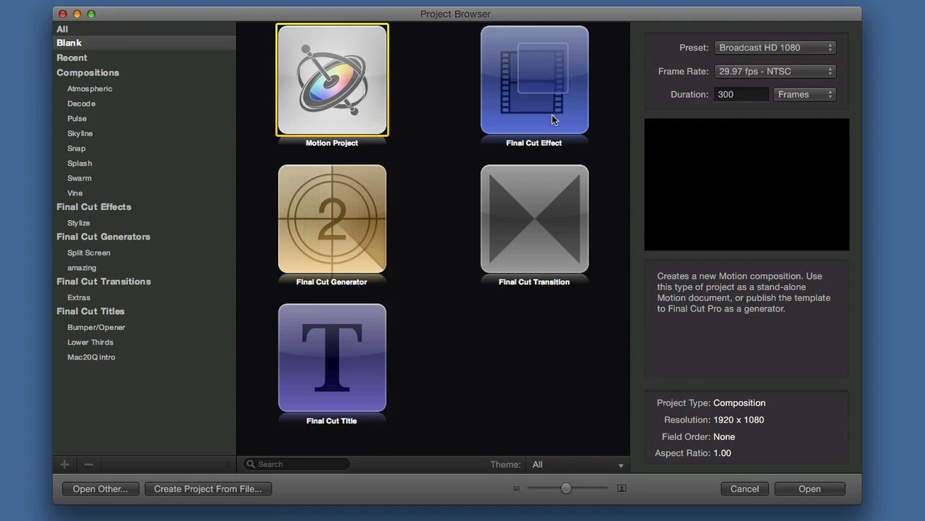
mouse_move(327, 224)
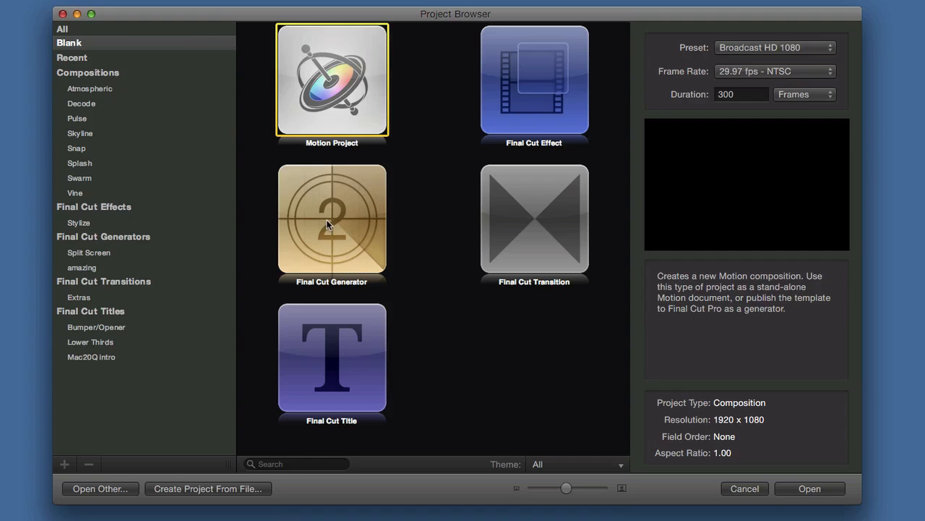
mouse_move(575, 240)
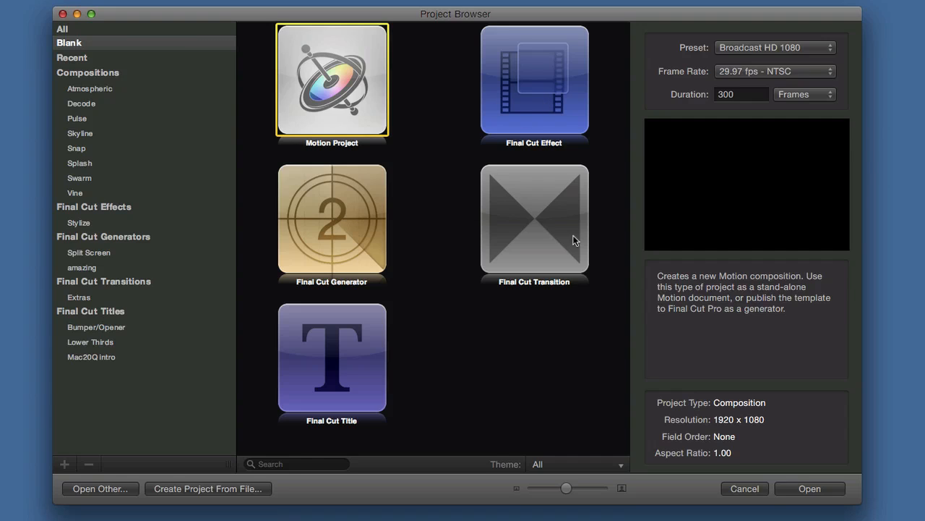
mouse_move(341, 376)
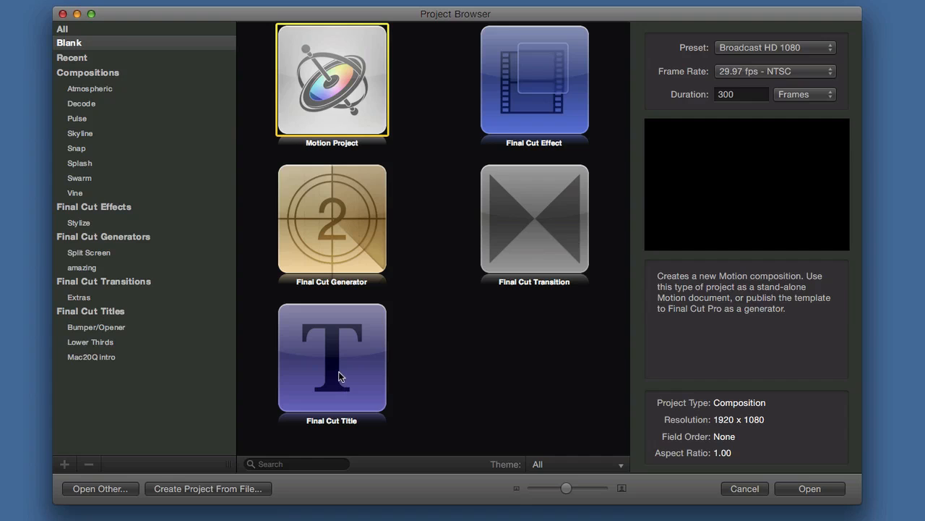
Review the Final Cut Title and Split Screen templates, then start a new blank Motion project.
click(332, 359)
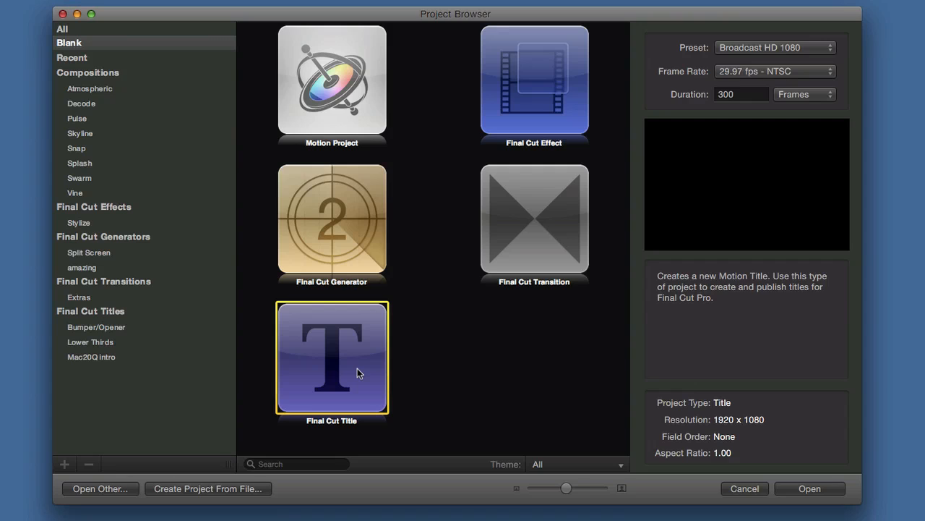
mouse_move(334, 242)
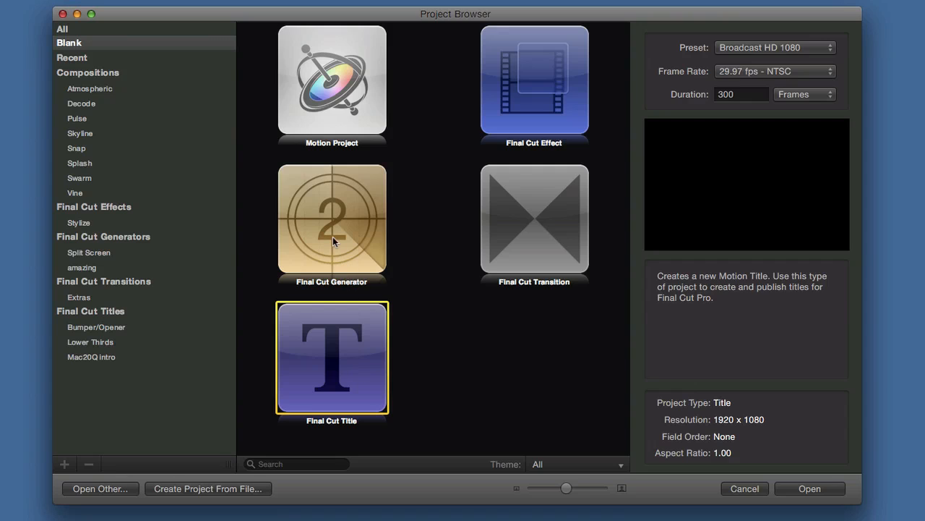
click(332, 223)
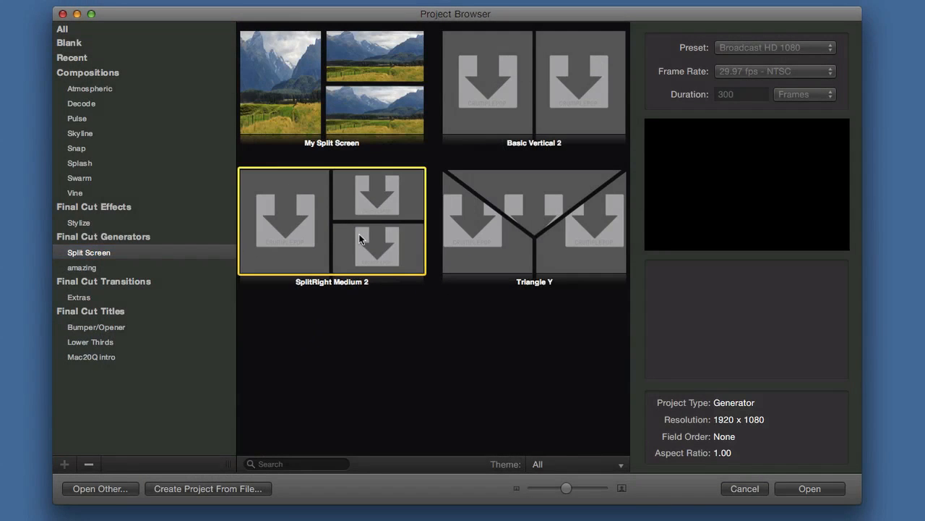
mouse_move(402, 390)
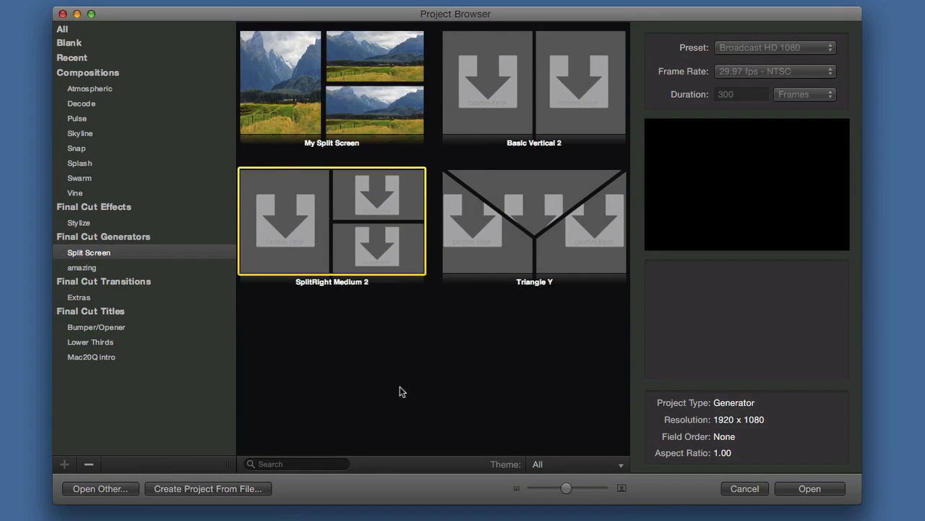
click(69, 43)
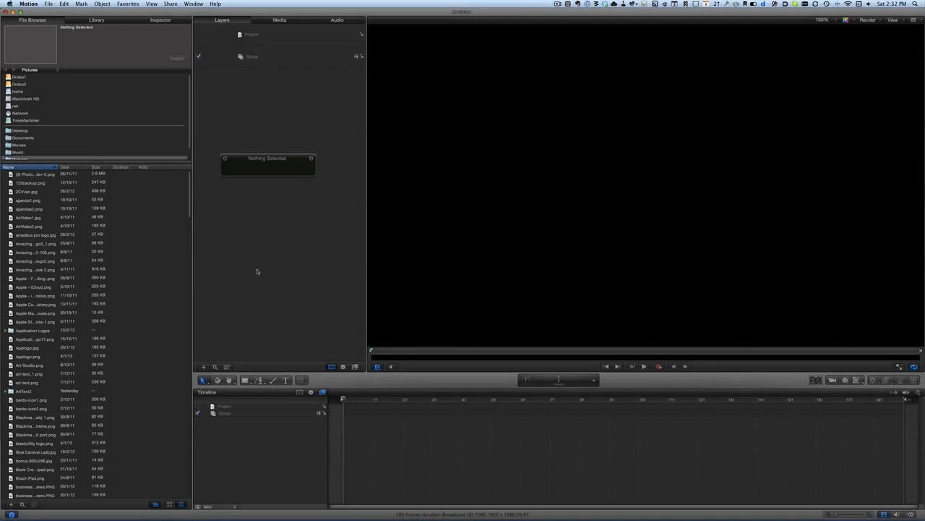
mouse_move(472, 212)
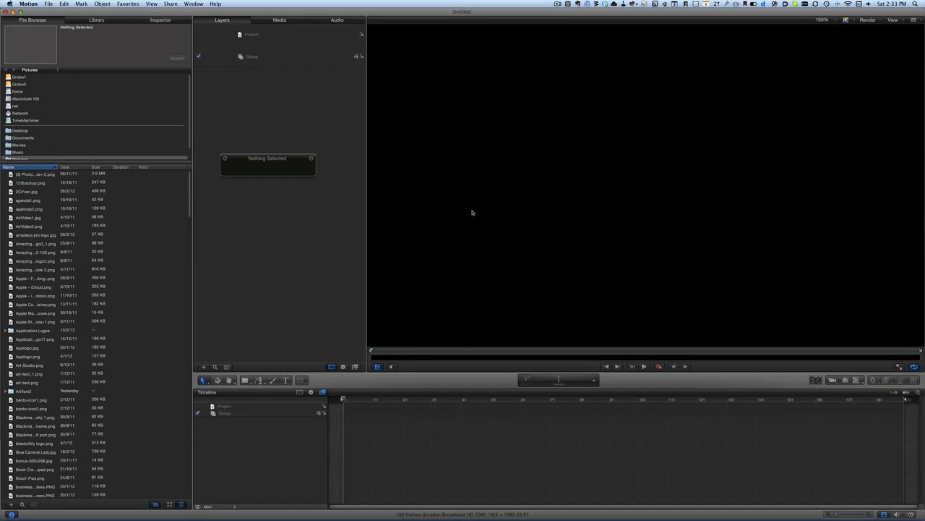
mouse_move(282, 219)
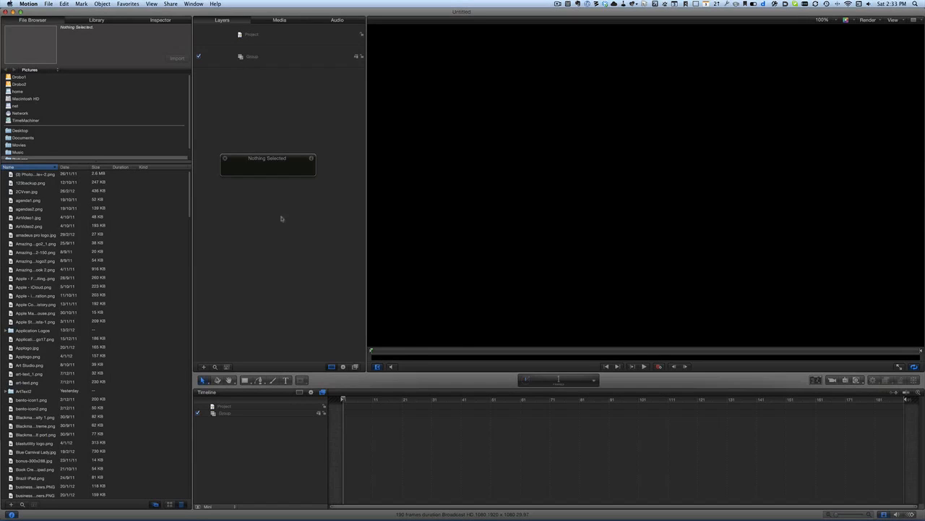
mouse_move(231, 321)
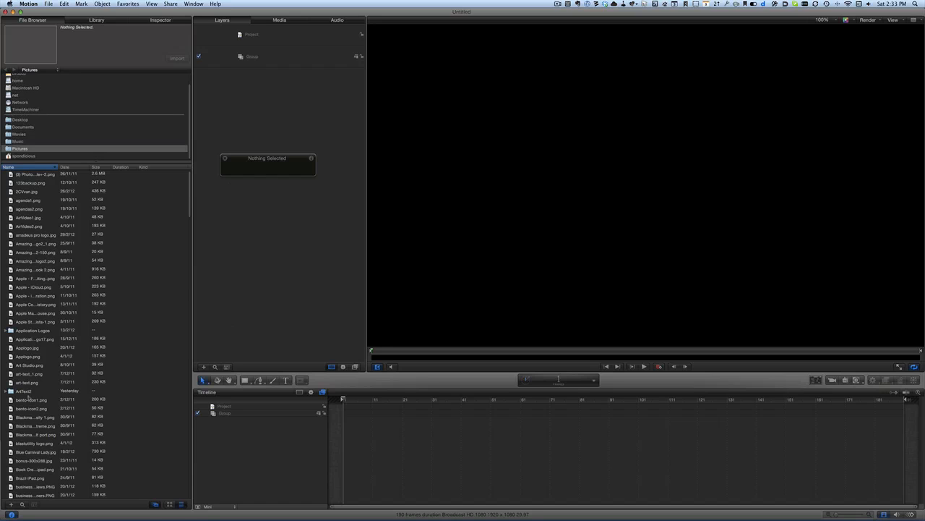
Bring Commander Zed.png from Pictures into the project as a layer.
scroll(down, 3)
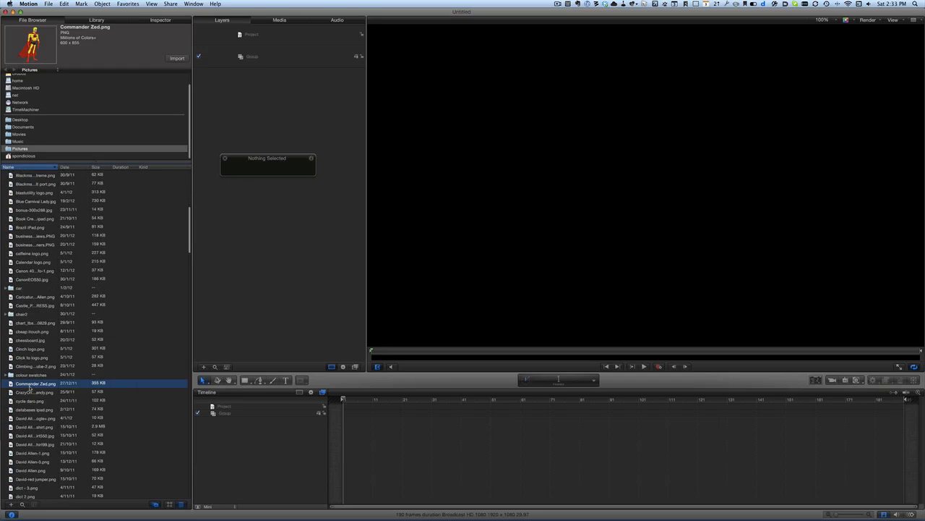
drag(34, 383, 217, 258)
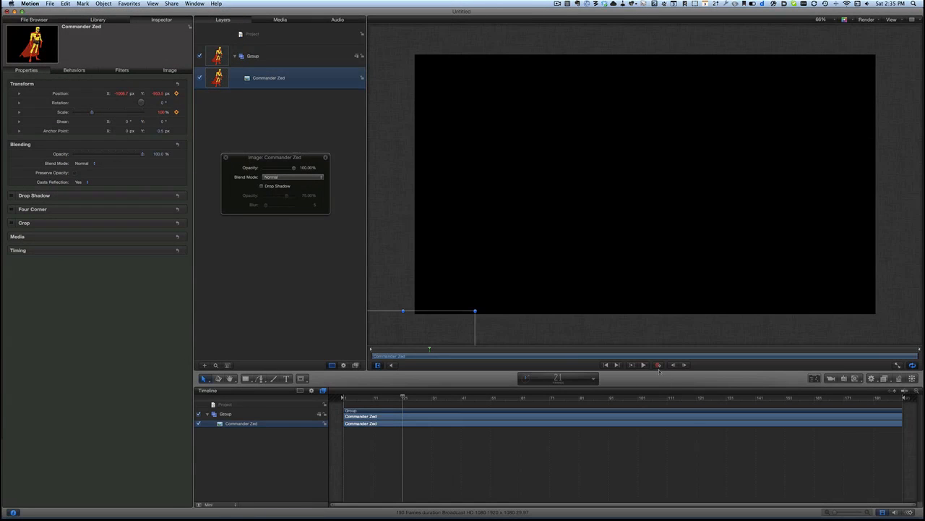
Move to a later point in time for the next position keyframe.
click(660, 364)
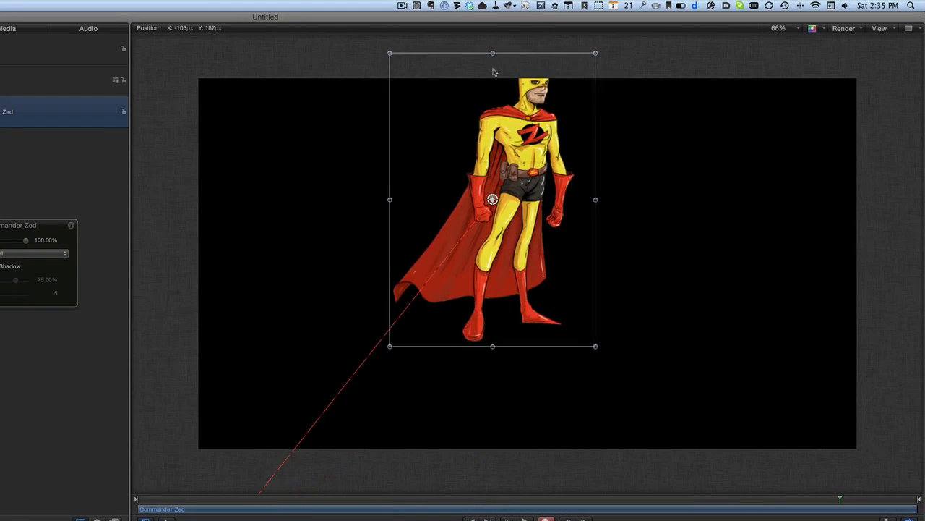
Place the image toward the canvas's top right to form a diagonal path, then select the Commander Zed layer.
drag(492, 200, 561, 128)
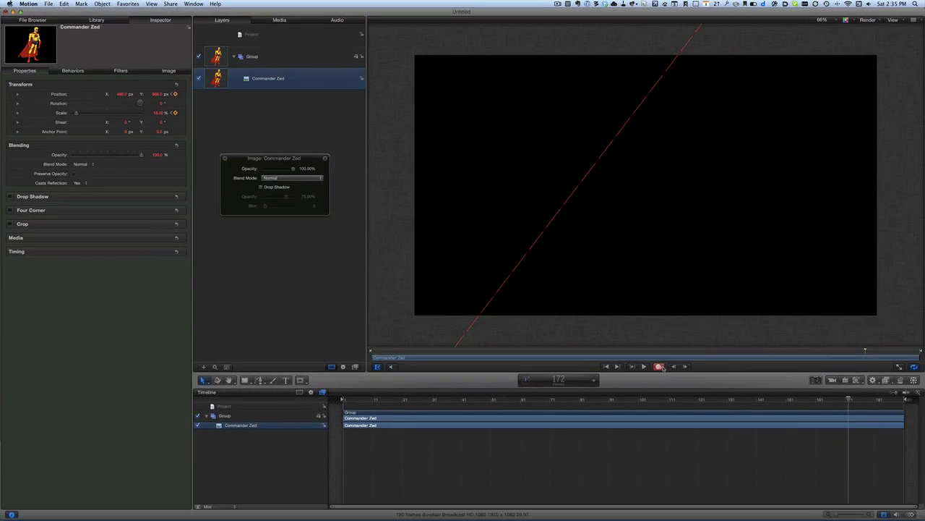
click(658, 367)
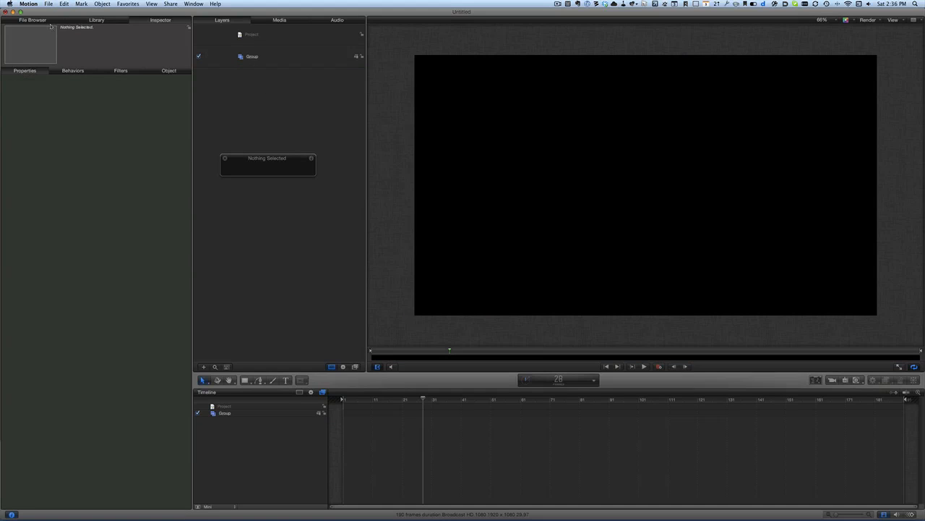
Select the Group layer so the image returns to its lower-left start position.
click(31, 21)
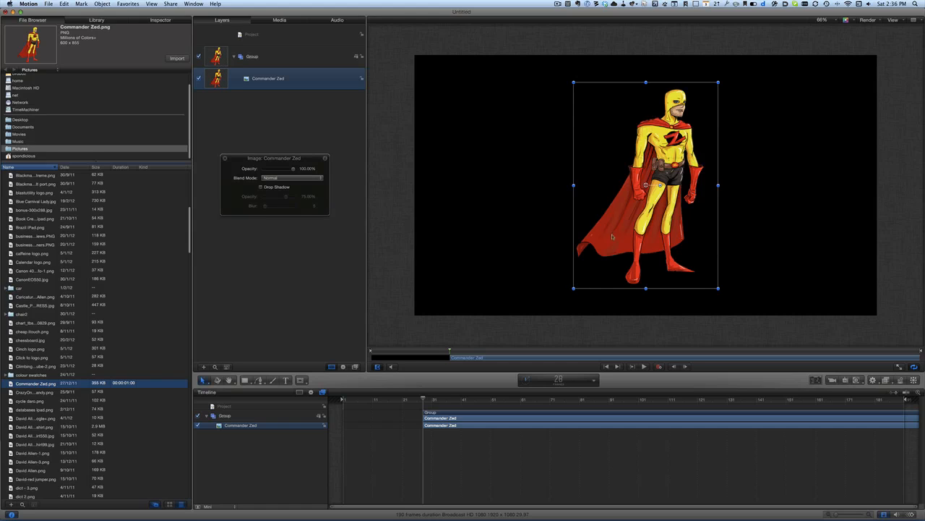
click(252, 55)
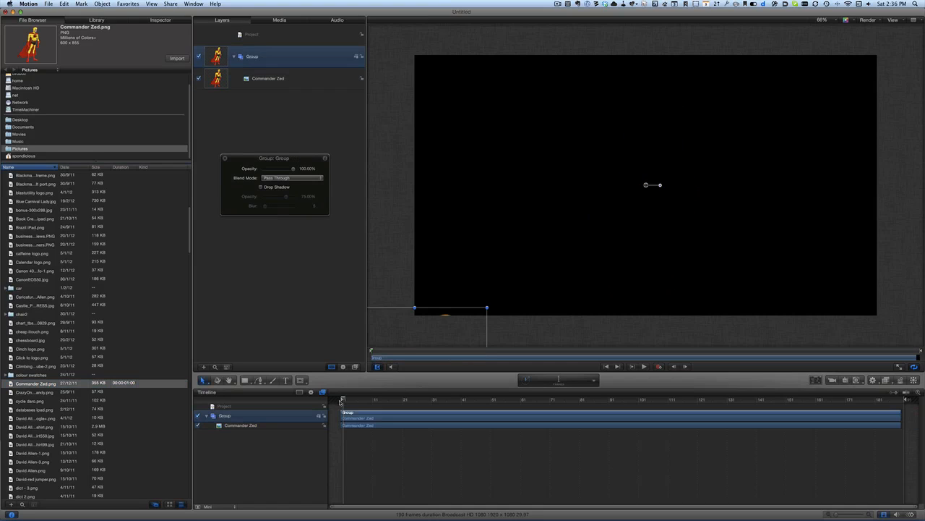
mouse_move(442, 328)
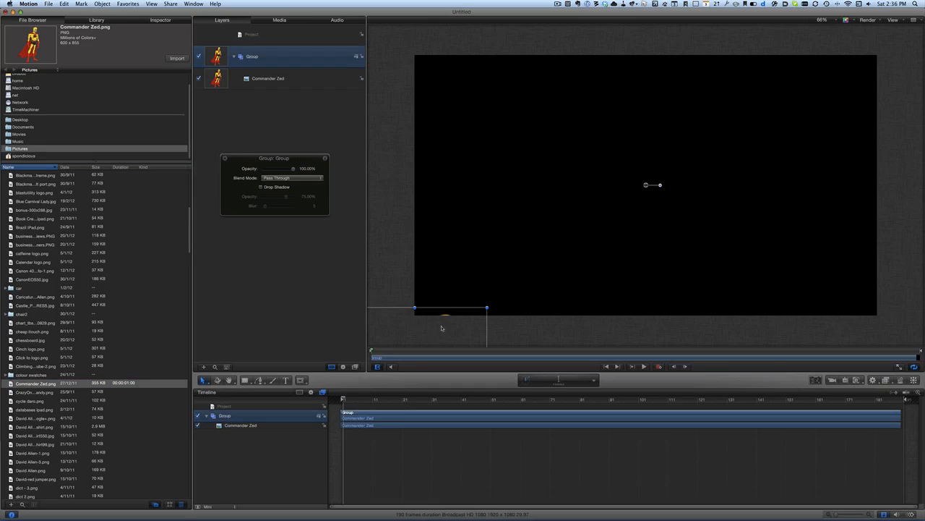
mouse_move(408, 333)
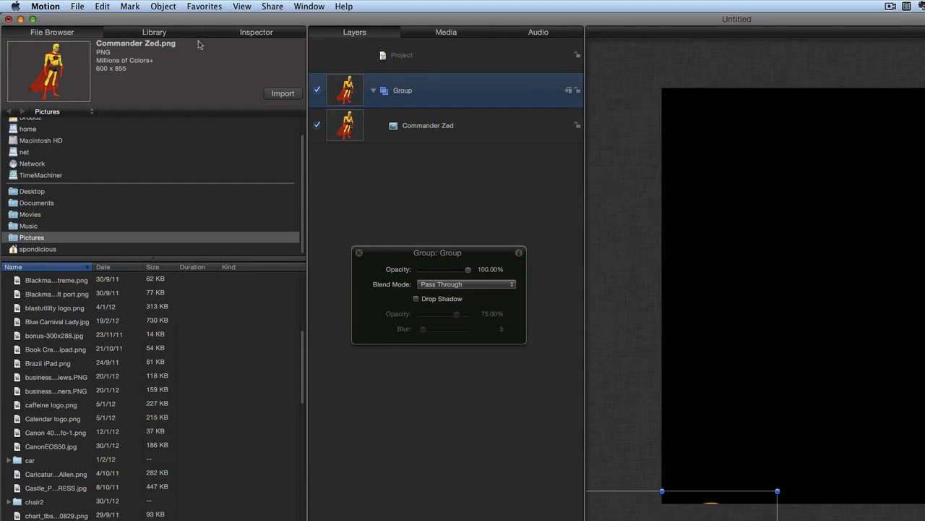
Apply the Throw behaviour from Library > Behaviors > Basic Motion to the Commander Zed layer.
click(153, 31)
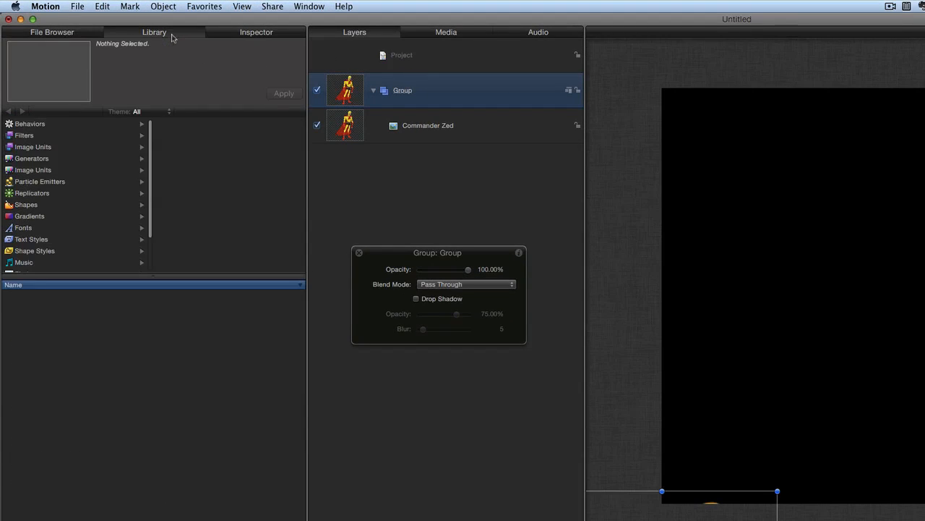
mouse_move(64, 225)
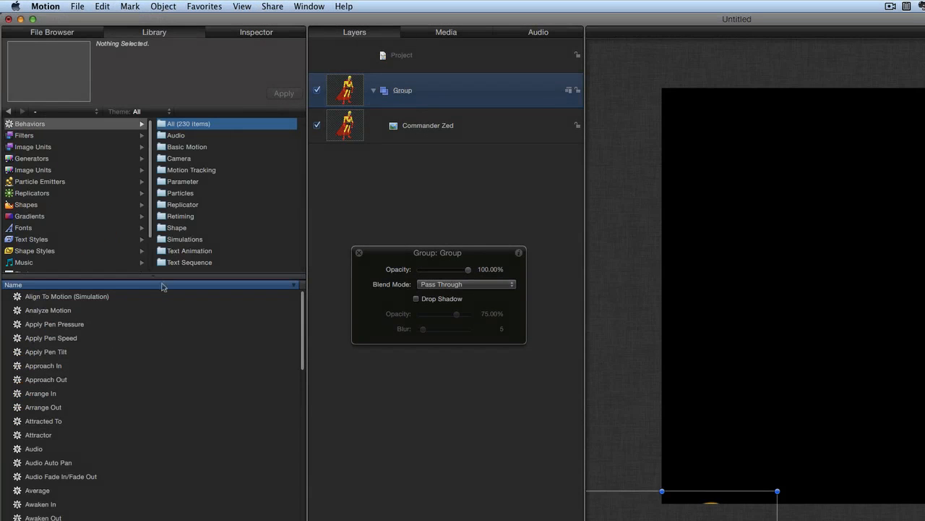
click(185, 146)
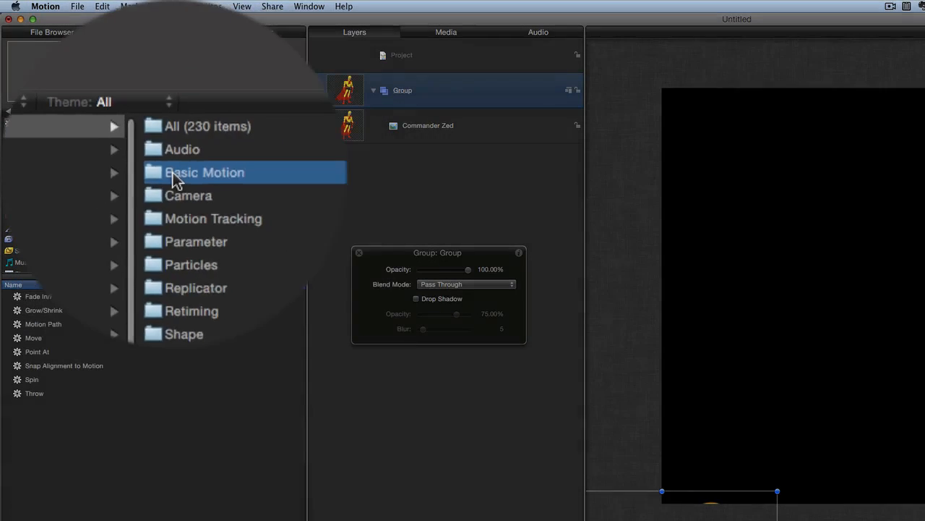
click(85, 387)
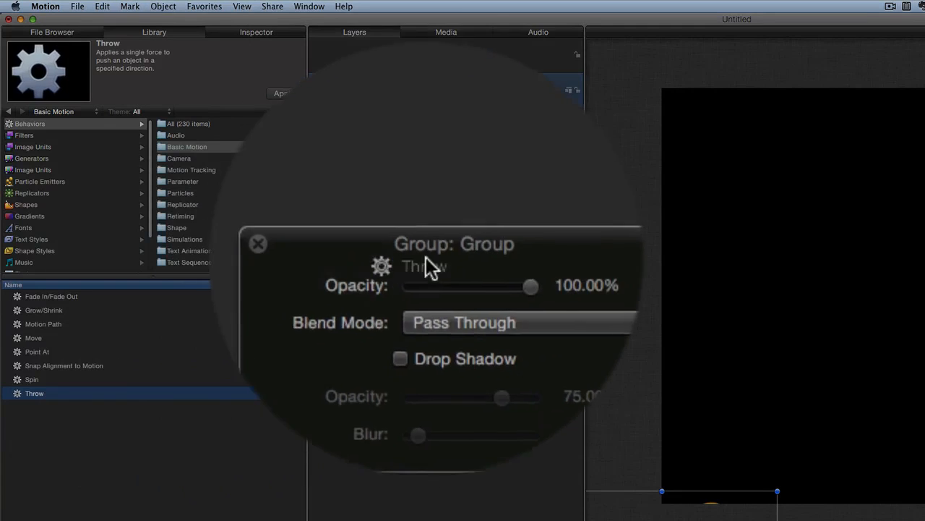
click(283, 93)
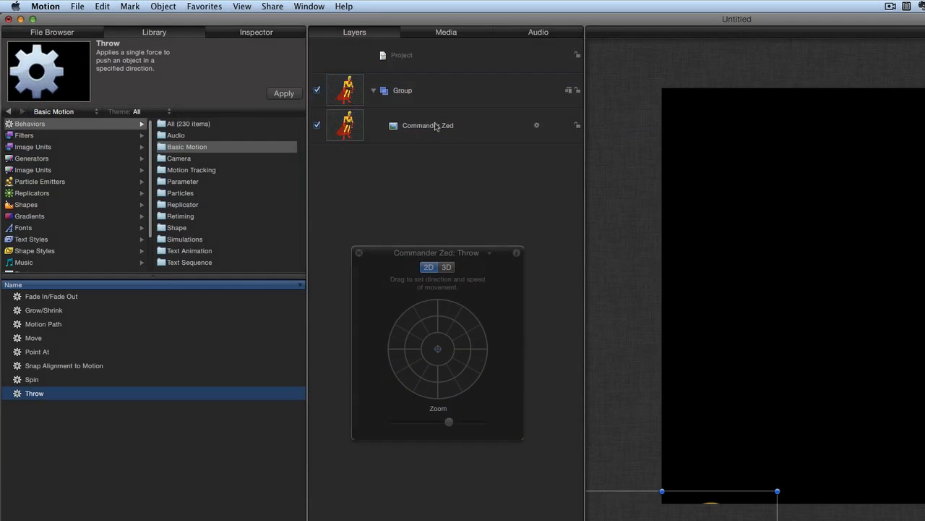
mouse_move(489, 379)
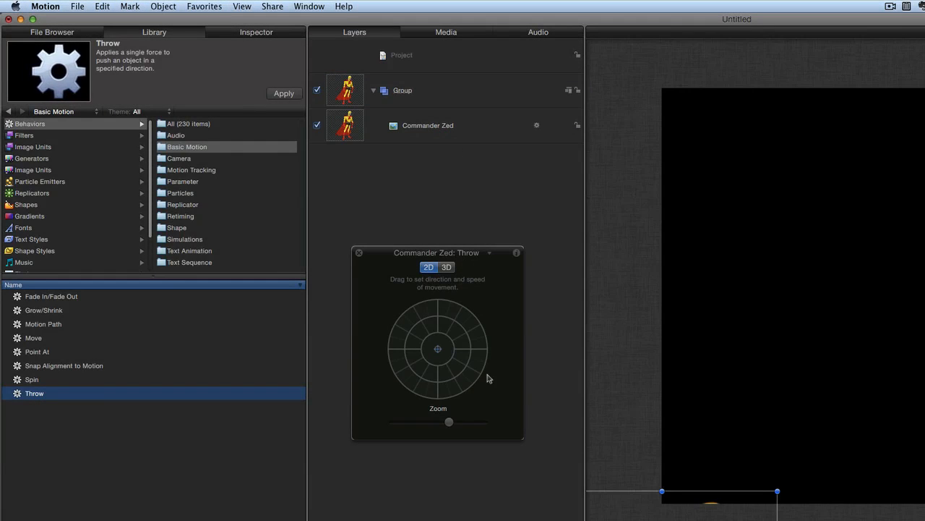
mouse_move(483, 254)
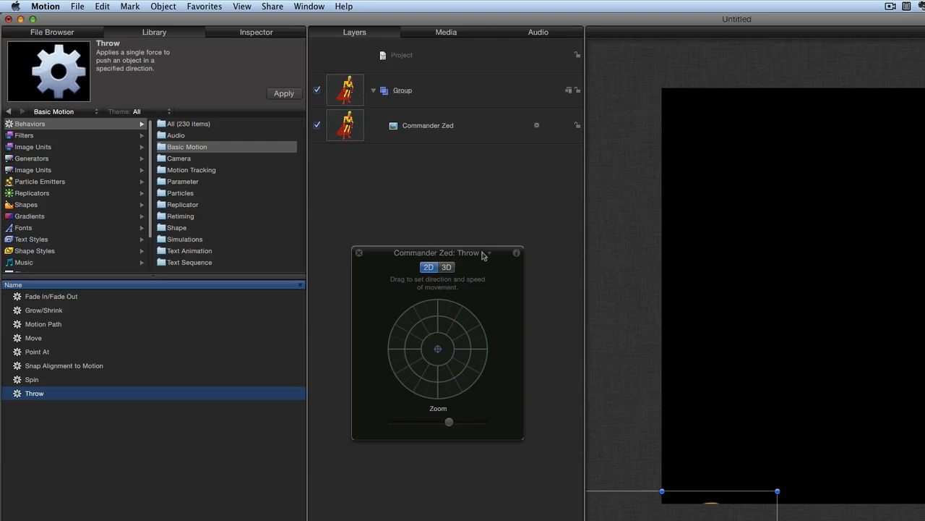
mouse_move(463, 324)
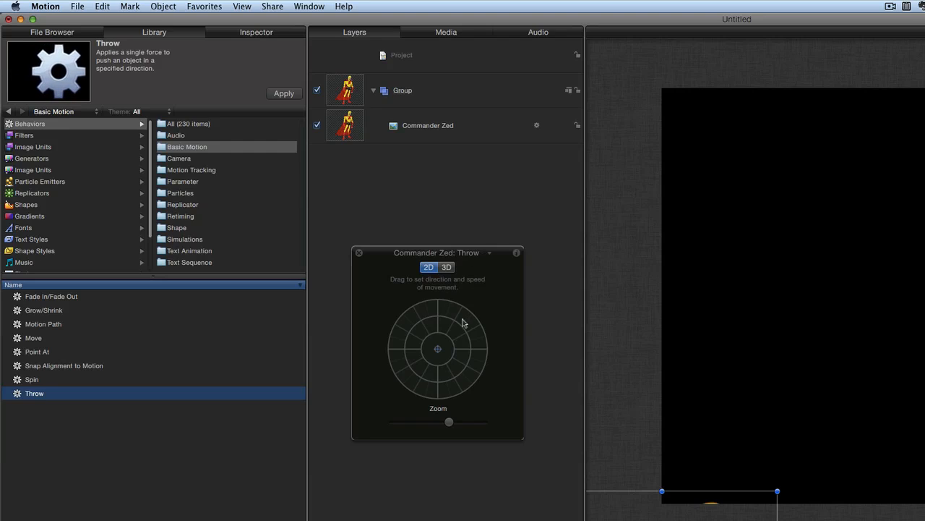
mouse_move(431, 393)
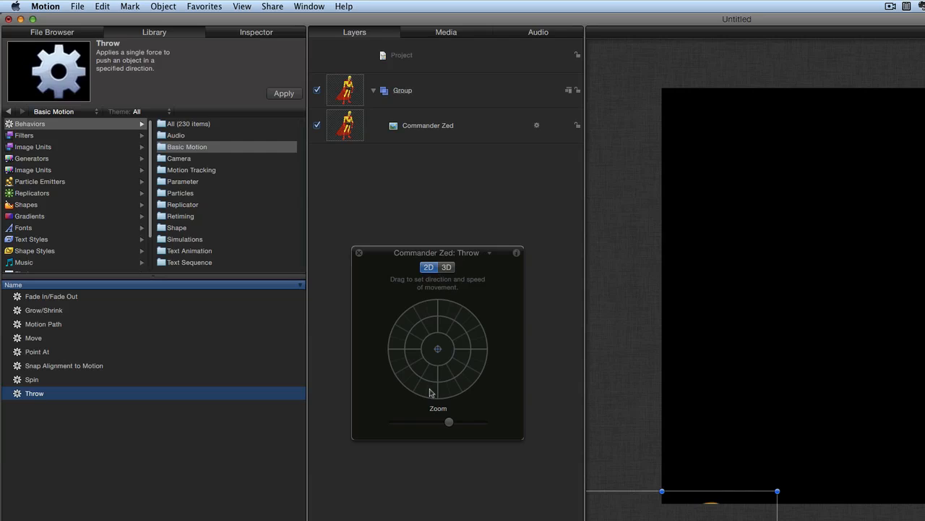
mouse_move(442, 344)
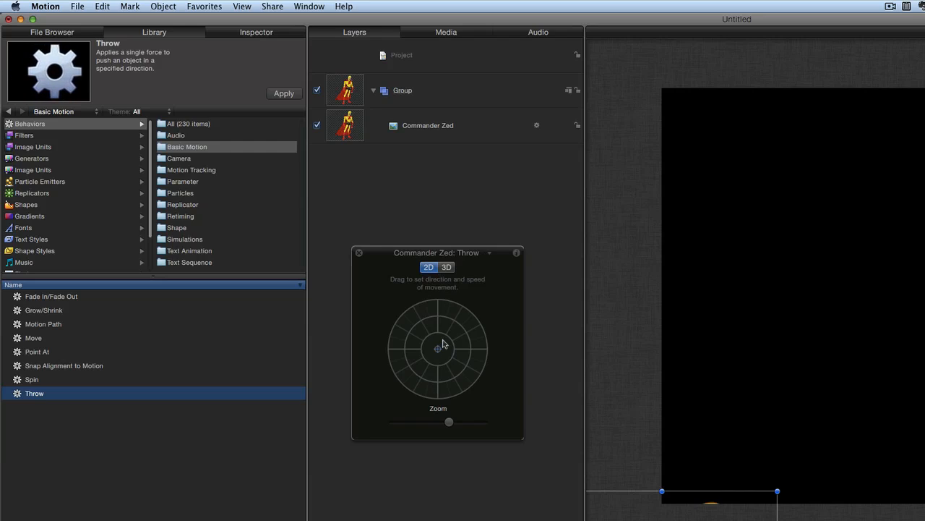
mouse_move(434, 376)
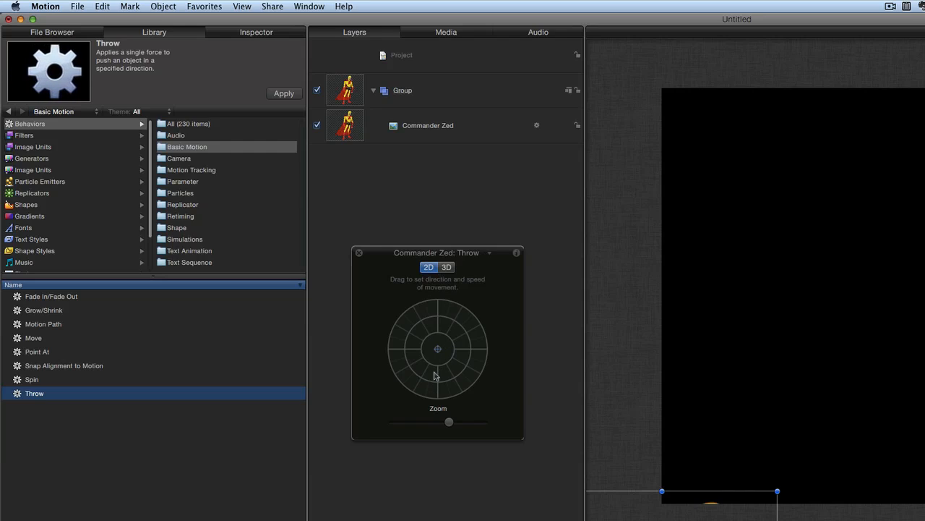
mouse_move(441, 399)
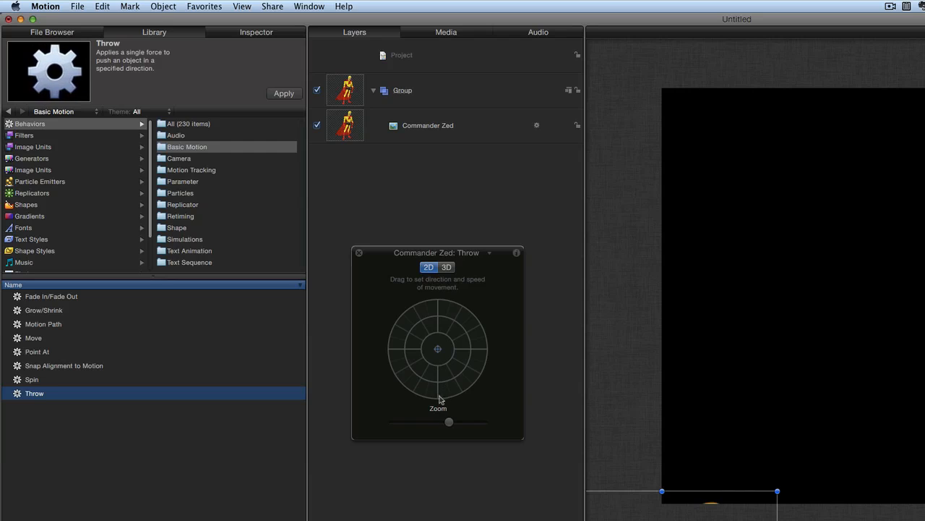
mouse_move(439, 373)
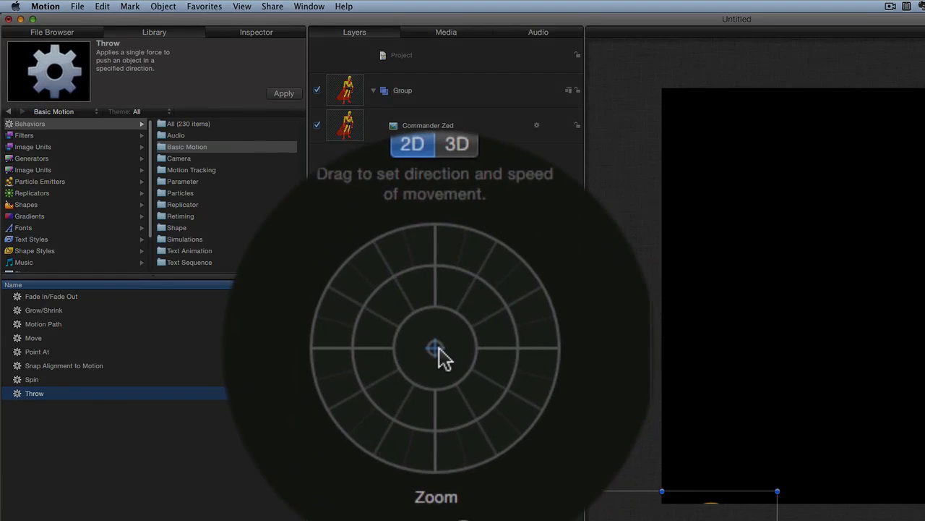
Aim the Throw up and to the right, then play the animation to preview the diagonal flight.
drag(434, 351, 470, 321)
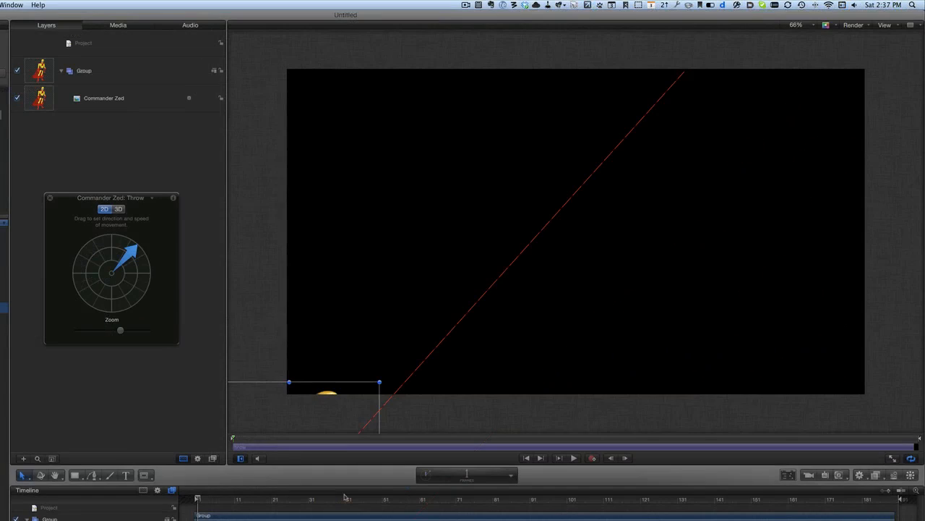
click(573, 457)
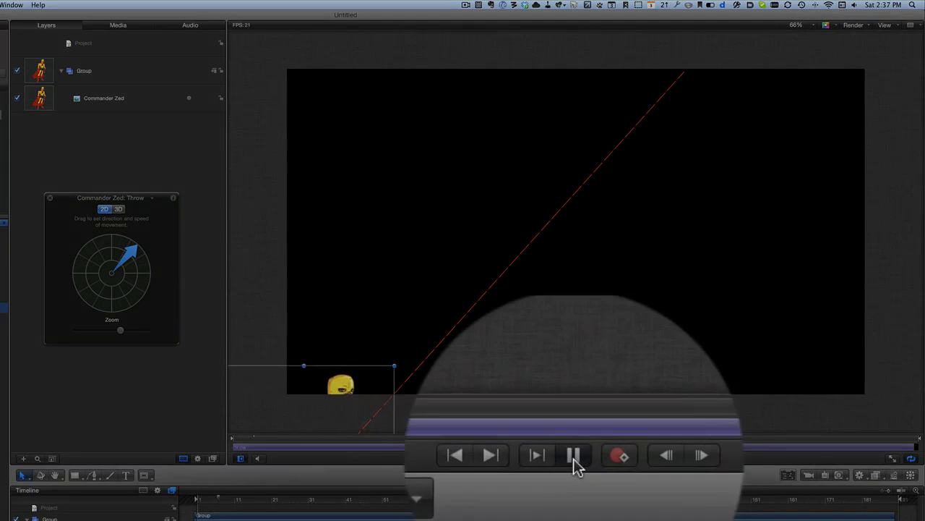